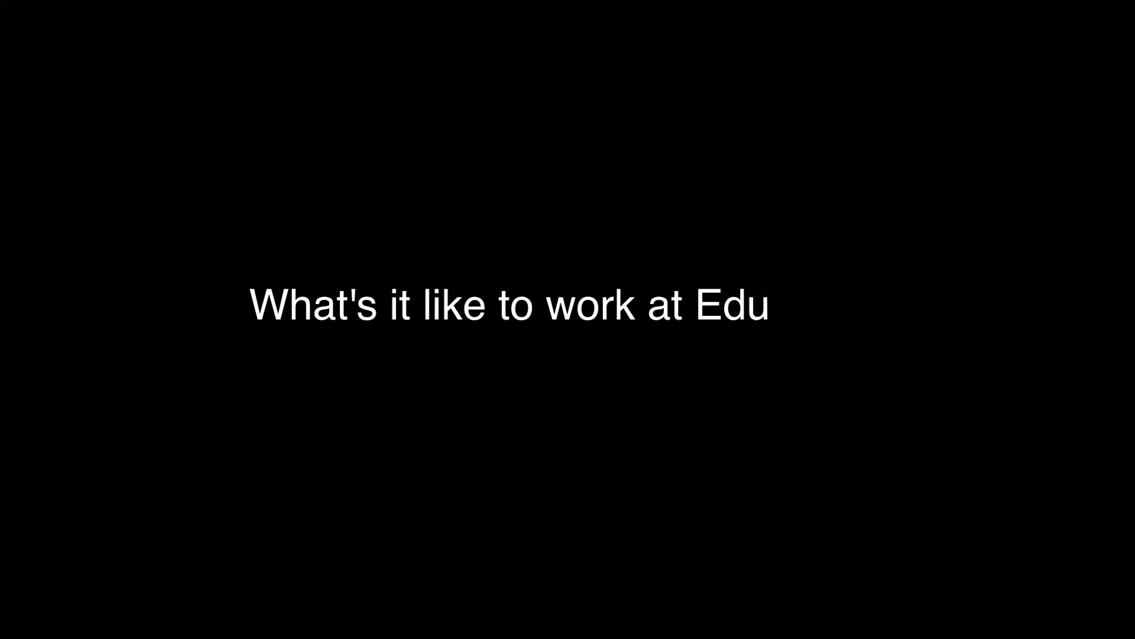
type("ware?")
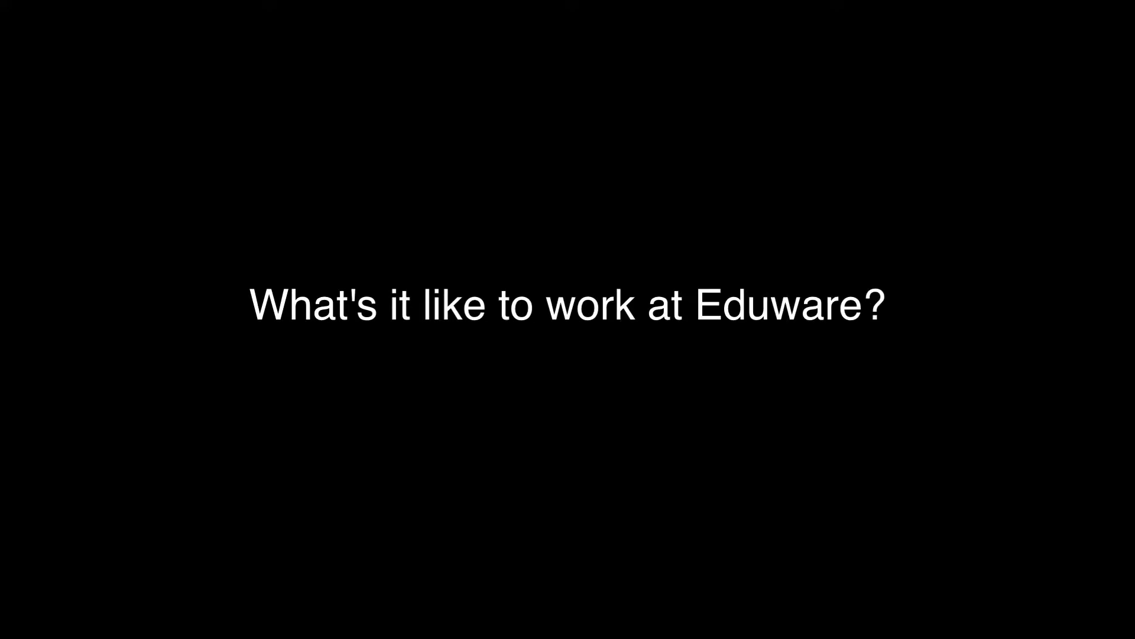